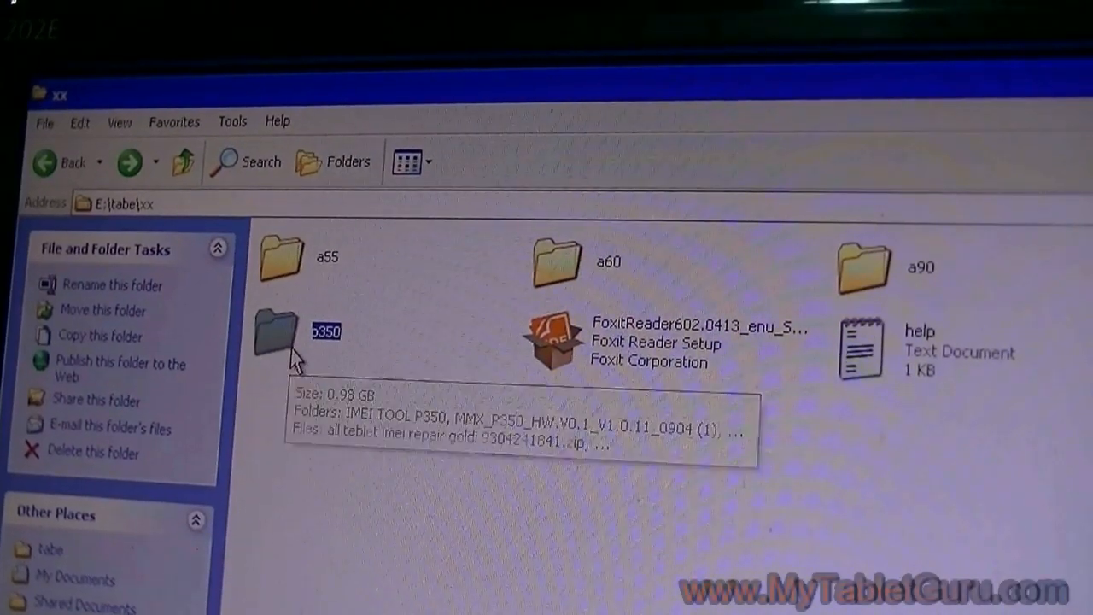
Open the p350 folder, then the MMX_P350_HW.V0.1_V1.0.11_0904 (1) firmware folder
{"action": "double_click", "coordinate": [303, 332]}
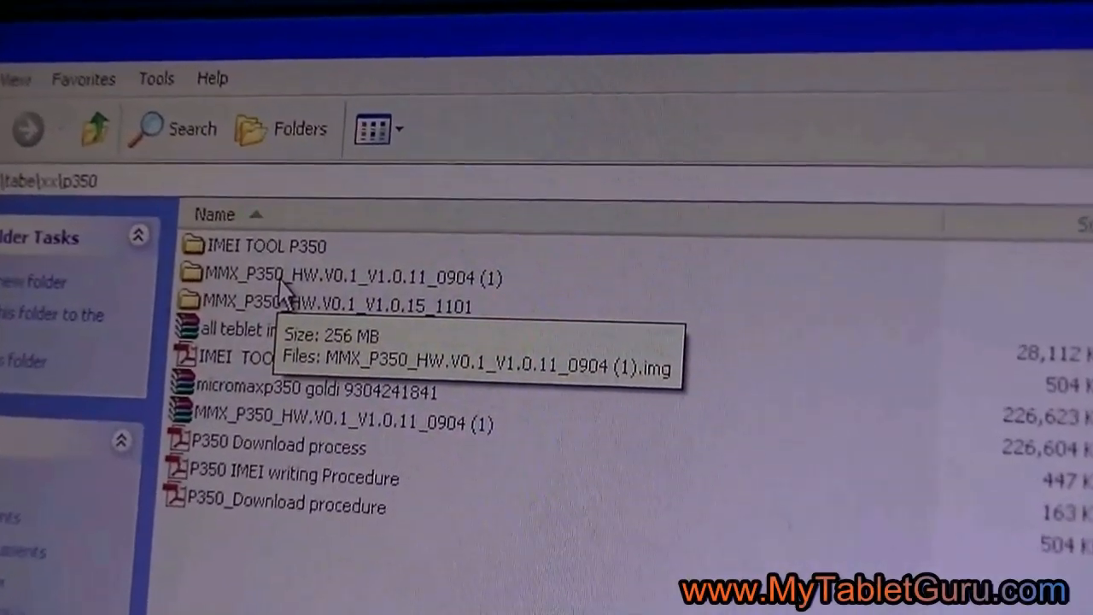
{"action": "mouse_move", "coordinate": [452, 303]}
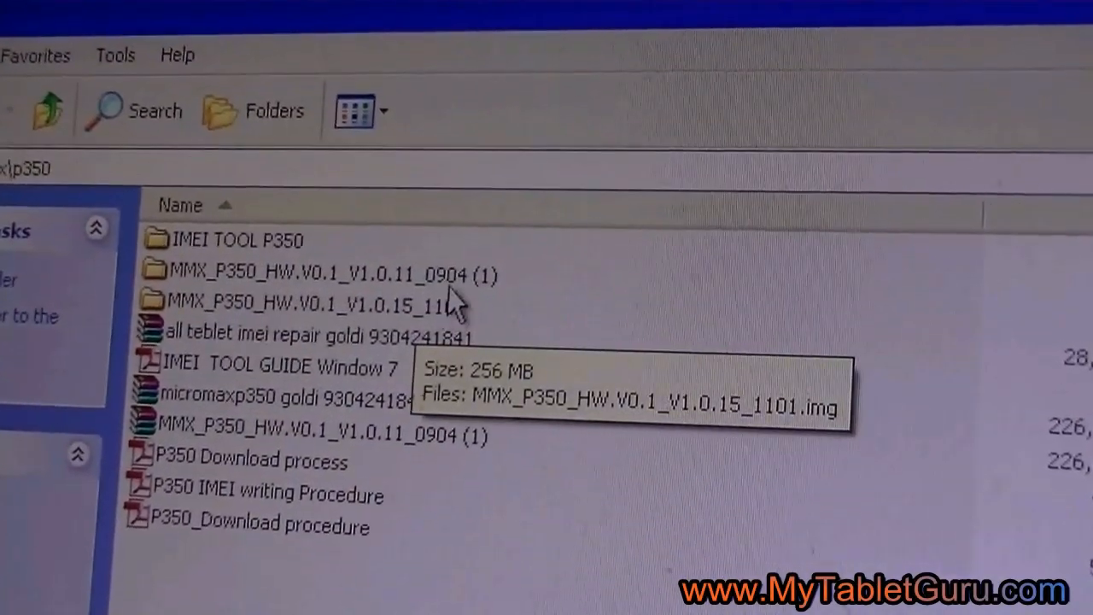
{"action": "double_click", "coordinate": [307, 299]}
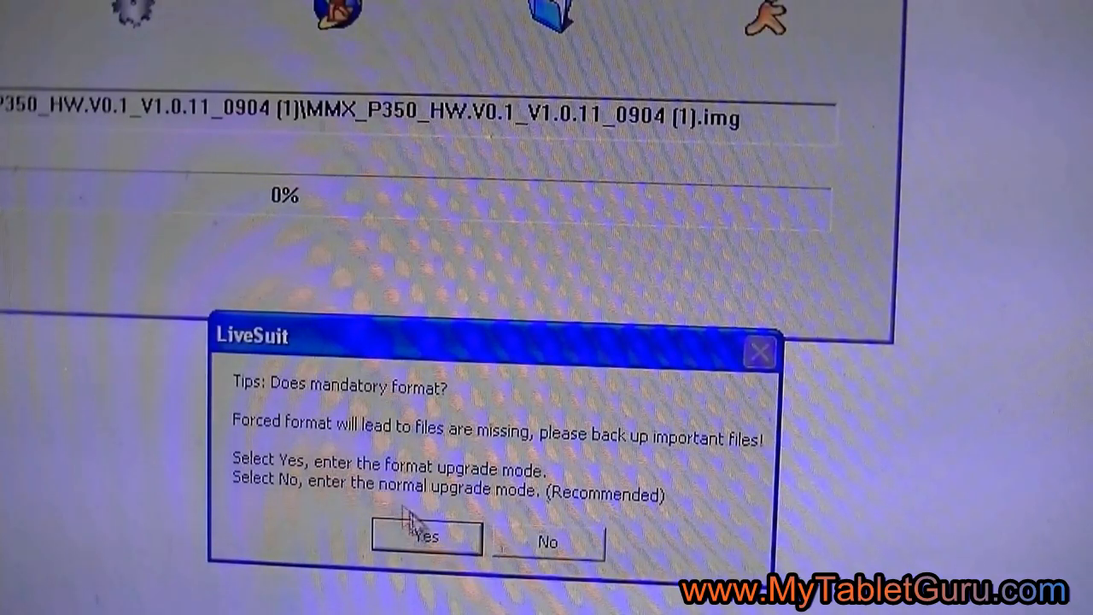
Answer Yes to both mandatory-format prompts so flashing of V1.0.11_0904 starts
{"action": "left_click", "coordinate": [427, 537]}
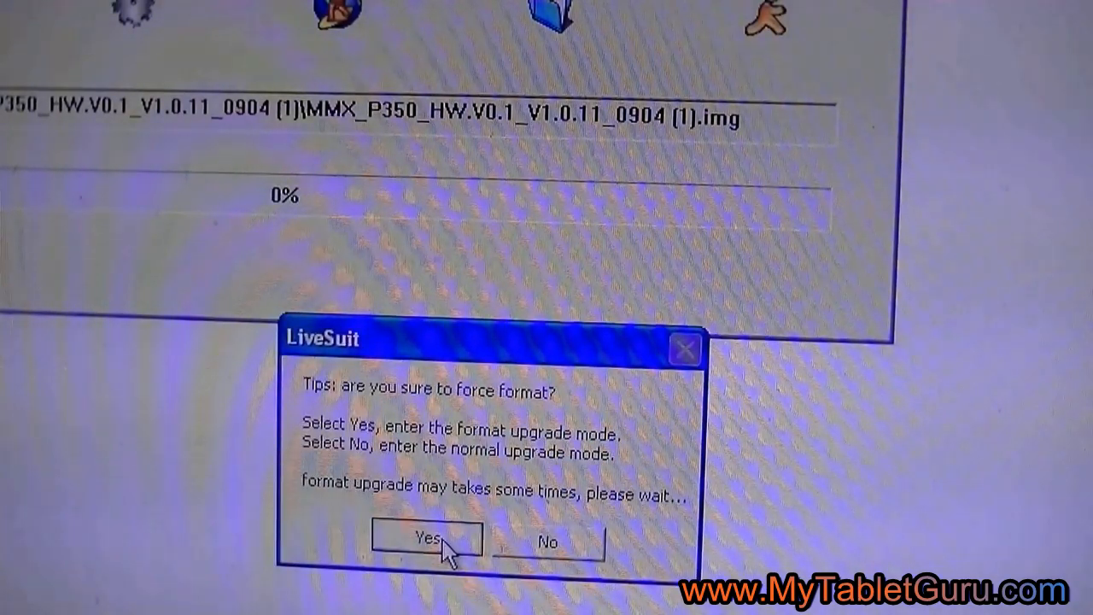
{"action": "left_click", "coordinate": [427, 538]}
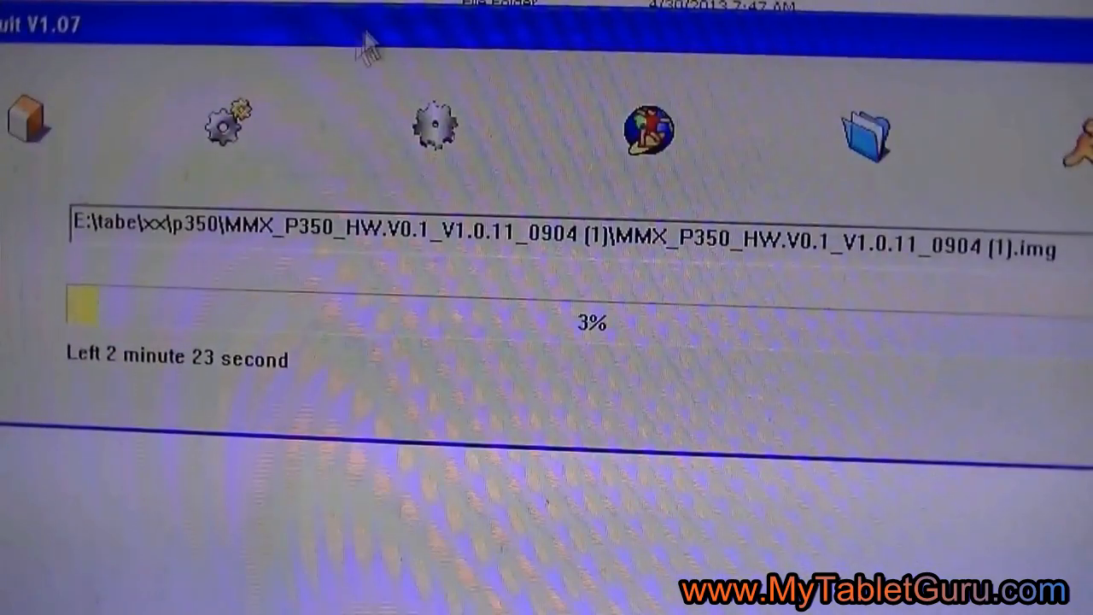
{"action": "mouse_move", "coordinate": [372, 311]}
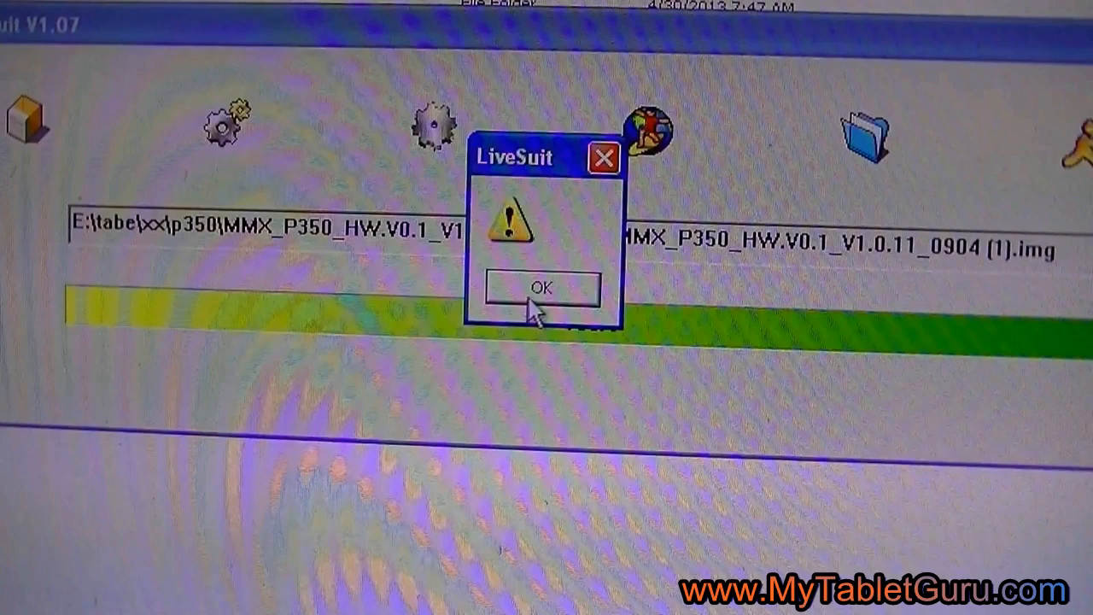
Acknowledge LiveSuit's end-of-flash message with OK once the progress bar fills
{"action": "left_click", "coordinate": [540, 287]}
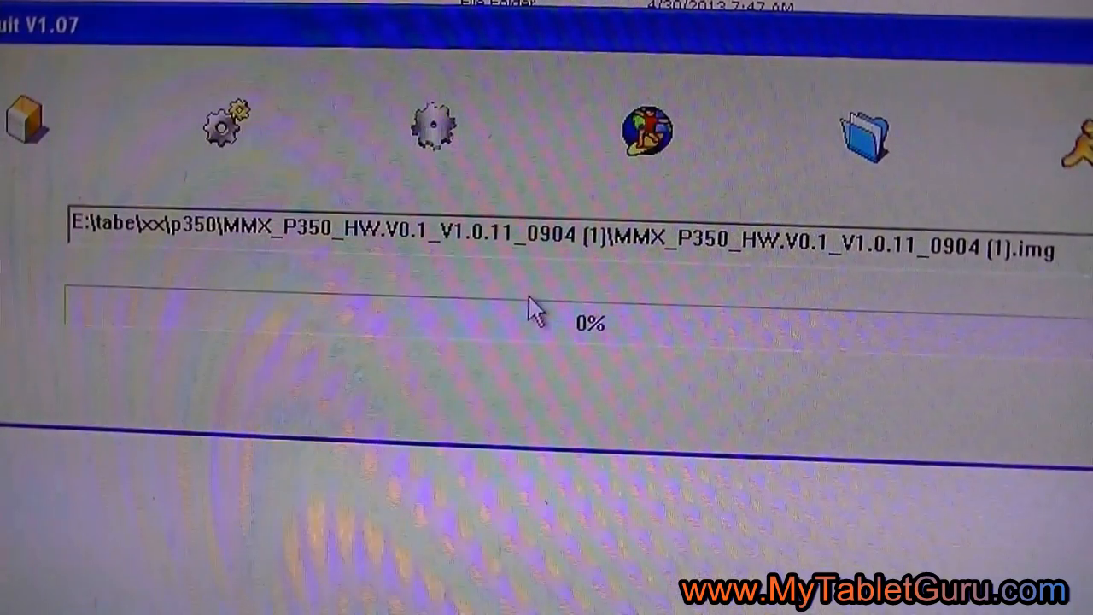